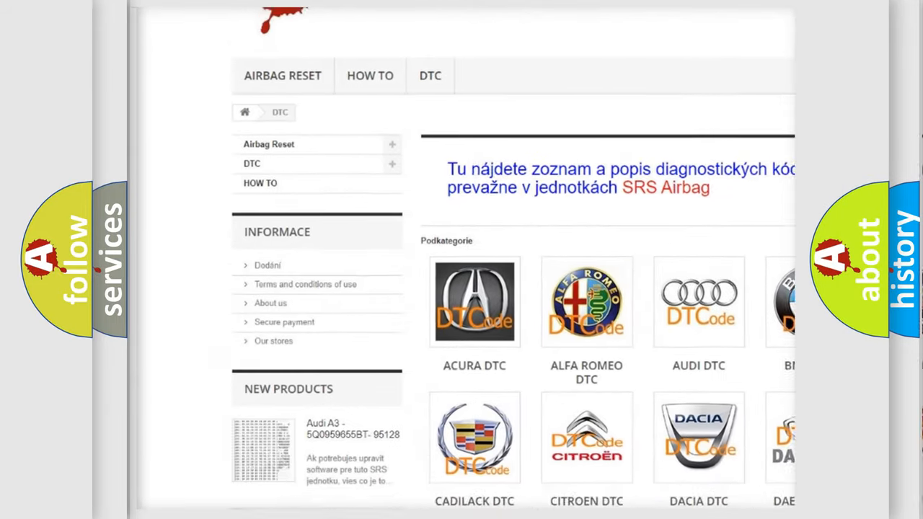
pyautogui.scroll(-3)
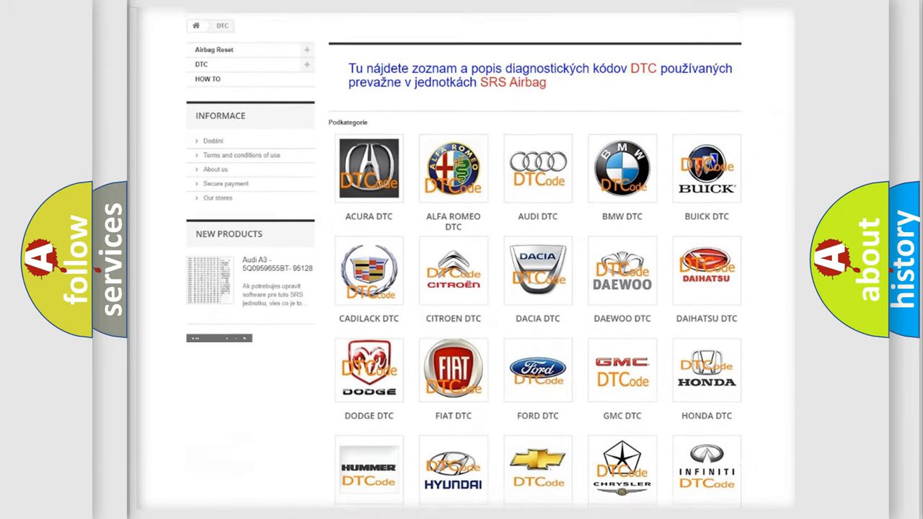
pyautogui.scroll(-3)
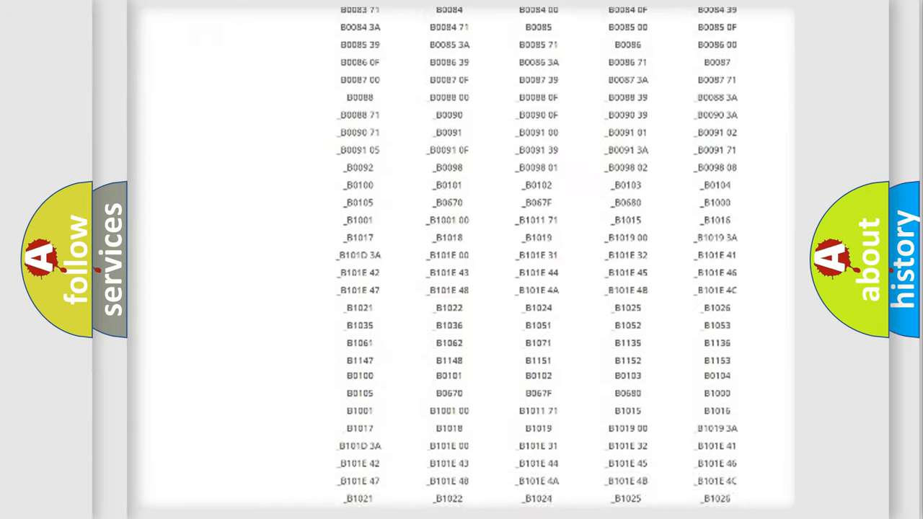
pyautogui.scroll(3)
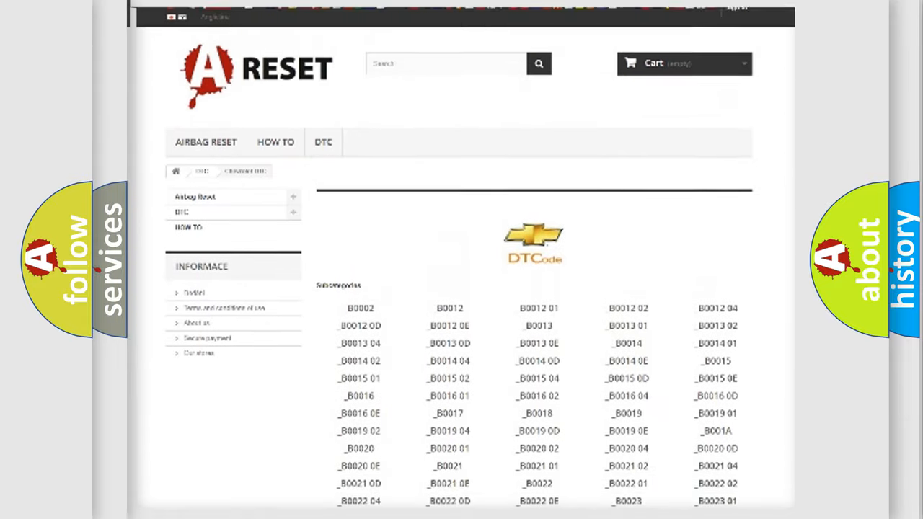